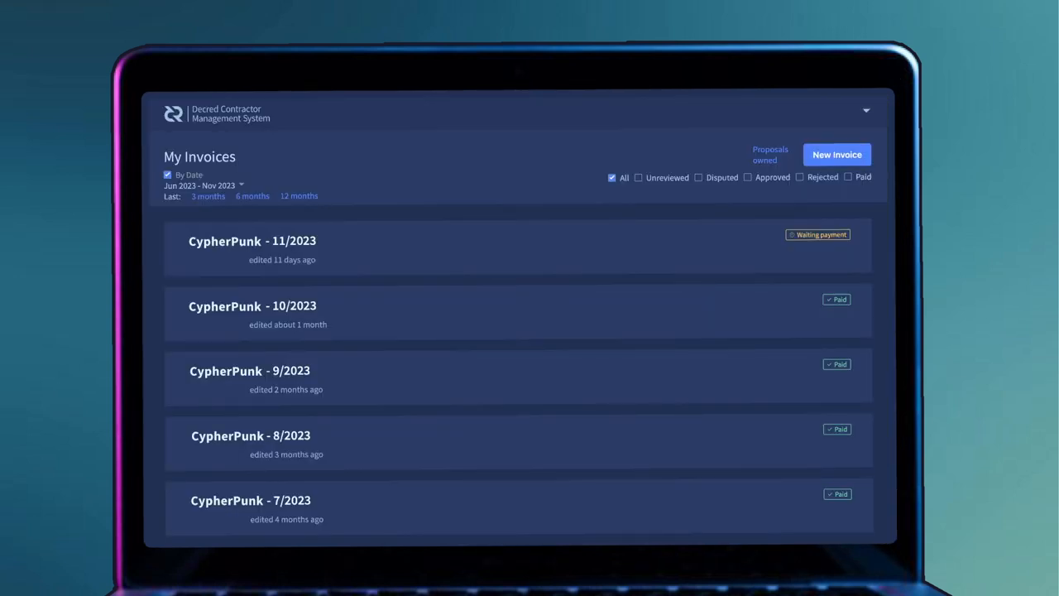
- Start a new invoice from the My Invoices list via New Invoice
{"action": "left_click", "coordinate": [837, 155]}
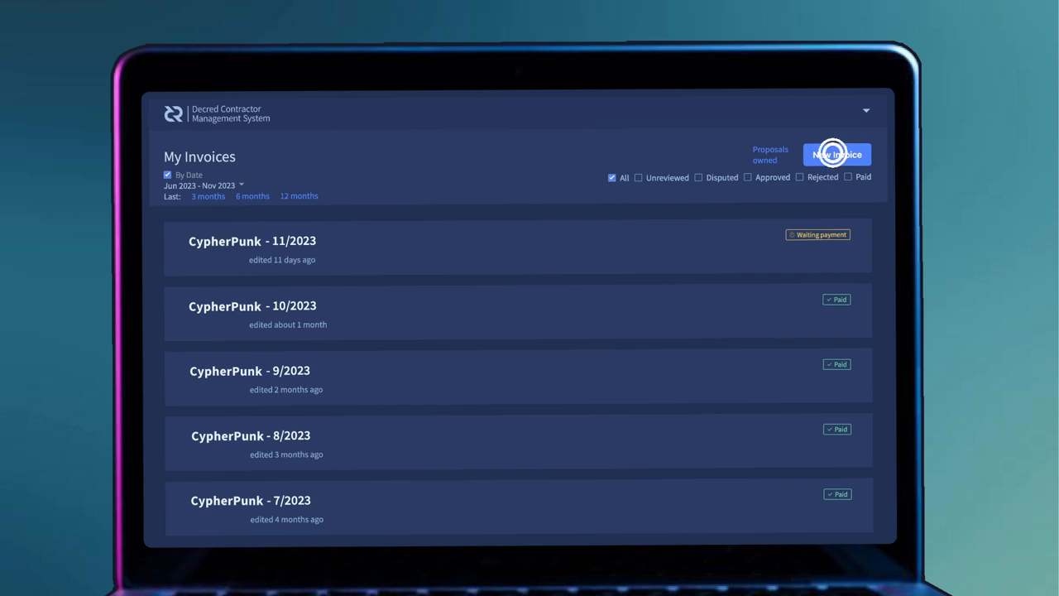
{"action": "left_click", "coordinate": [837, 155]}
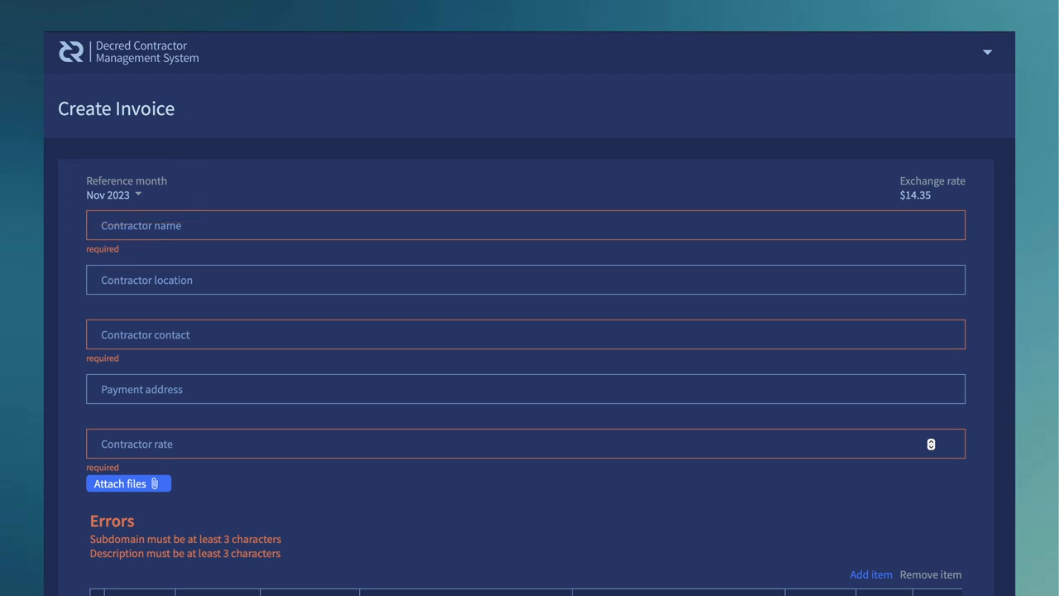
{"action": "mouse_move", "coordinate": [344, 340]}
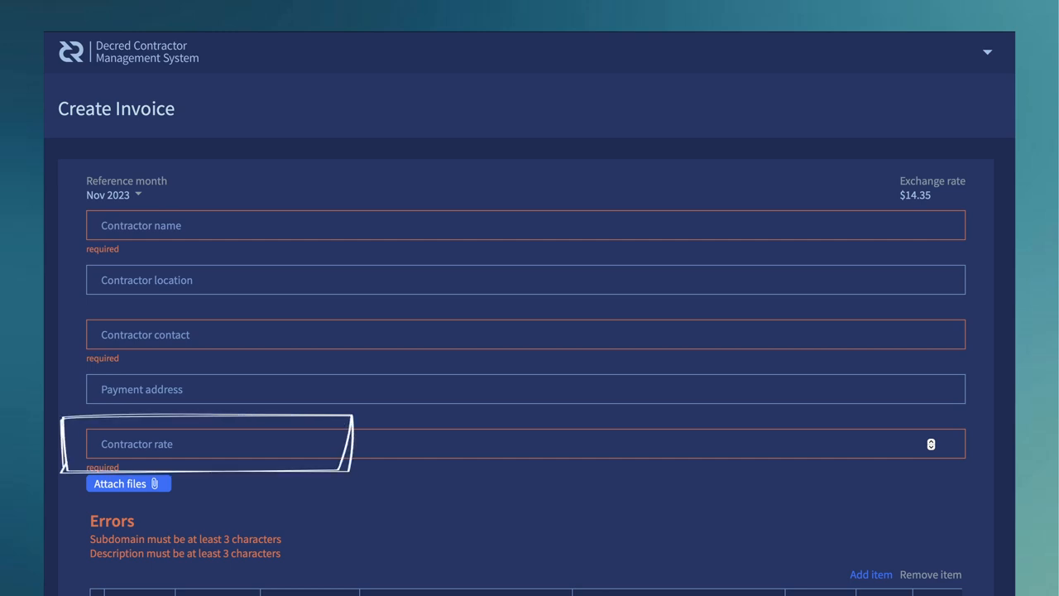
- Scroll the Create Invoice form down to the four Marketing labor line items
{"action": "scroll", "scroll_direction": "down", "scroll_amount": 3}
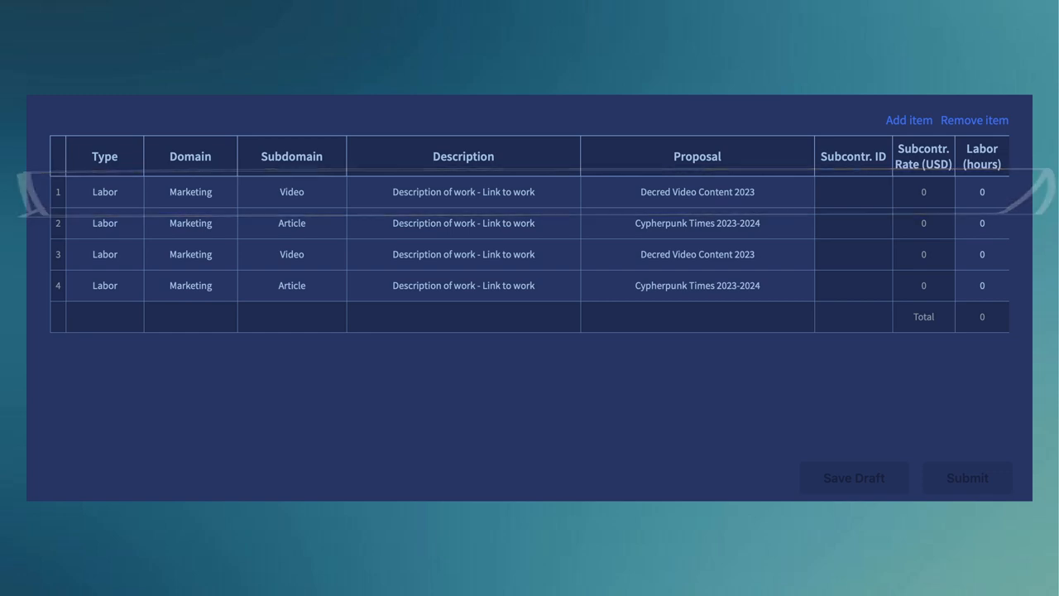
- Set the first line item's type to Labor and its domain to Marketing
{"action": "left_click", "coordinate": [104, 192]}
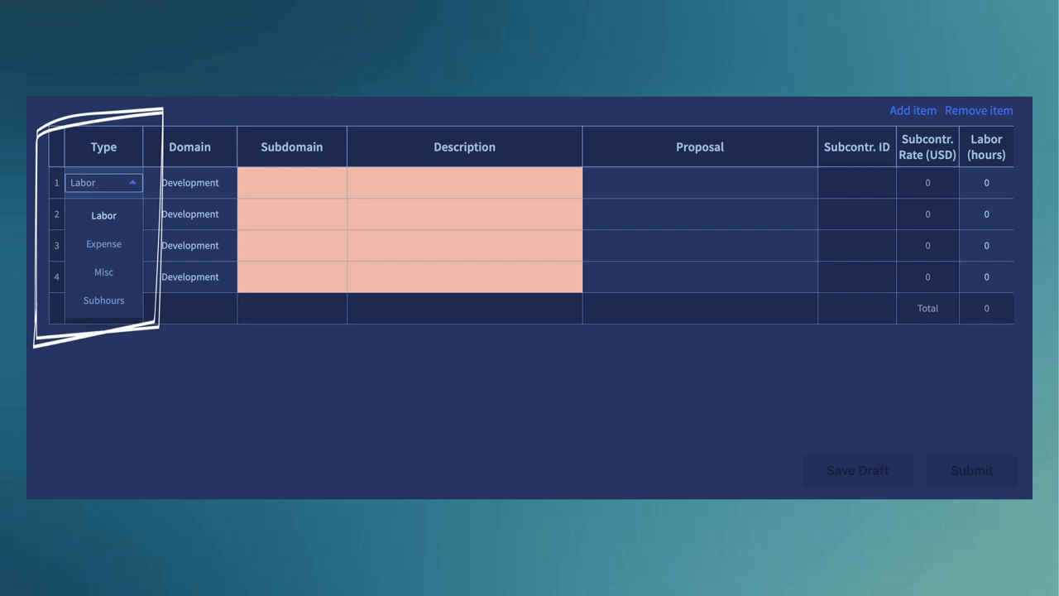
{"action": "left_click", "coordinate": [186, 182]}
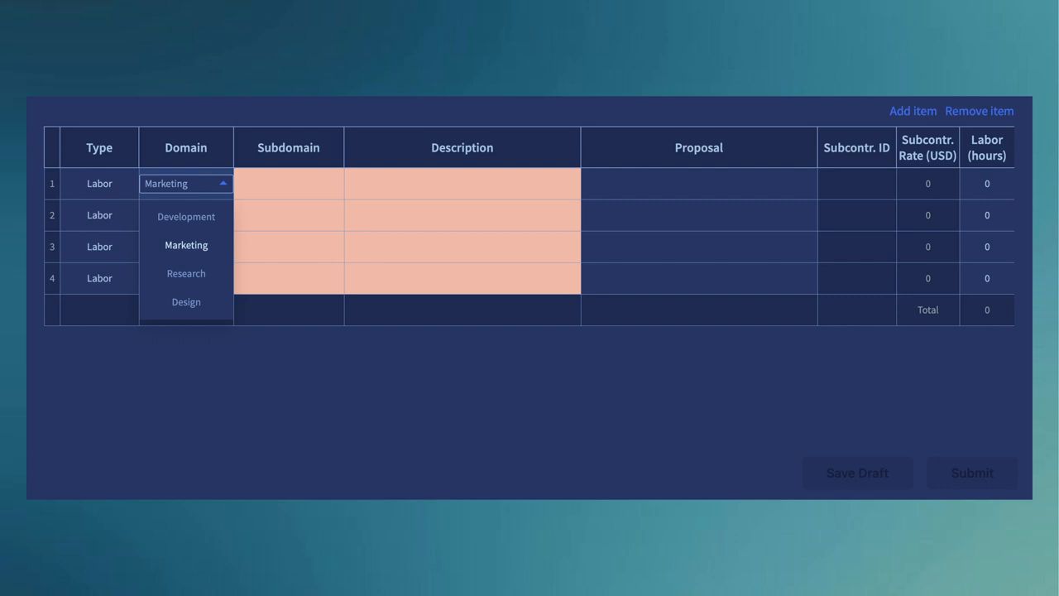
{"action": "left_click", "coordinate": [186, 245]}
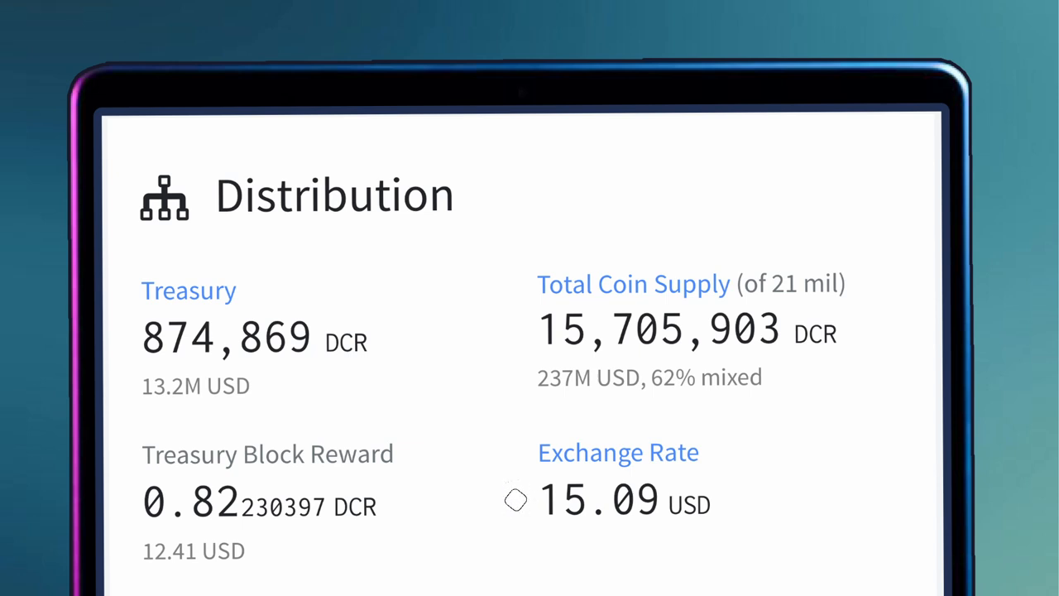
{"action": "mouse_move", "coordinate": [120, 387]}
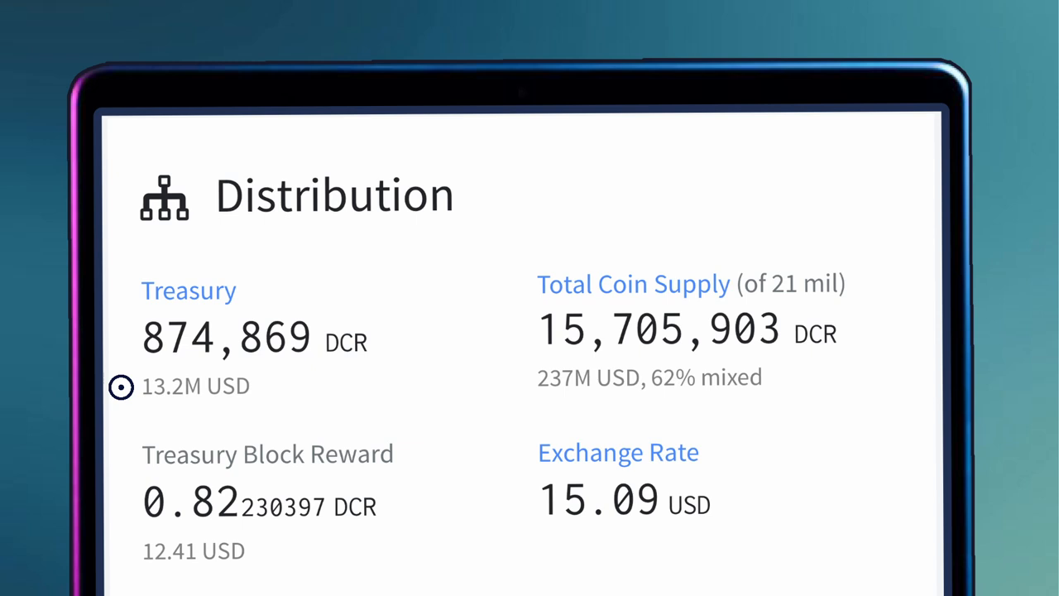